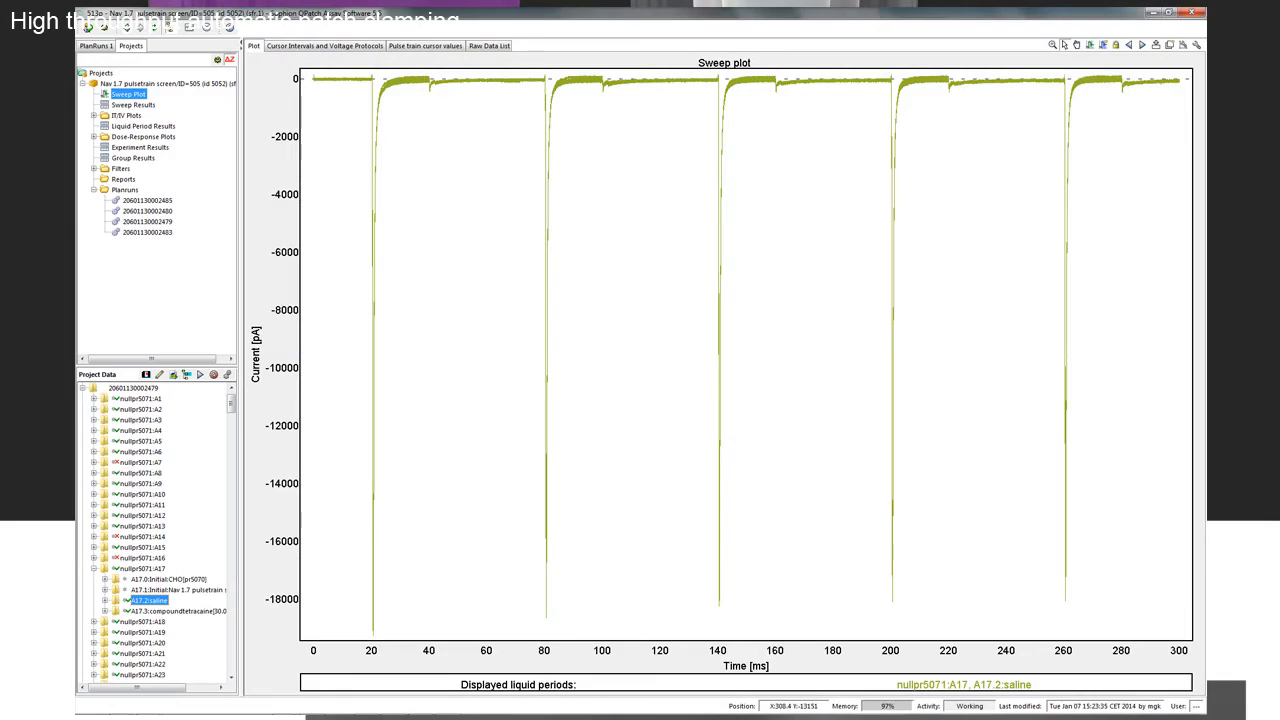
# - Switch well A17's view to the It-plot, showing current drop under 30 µM tetracaine
pyautogui.click(131, 126)
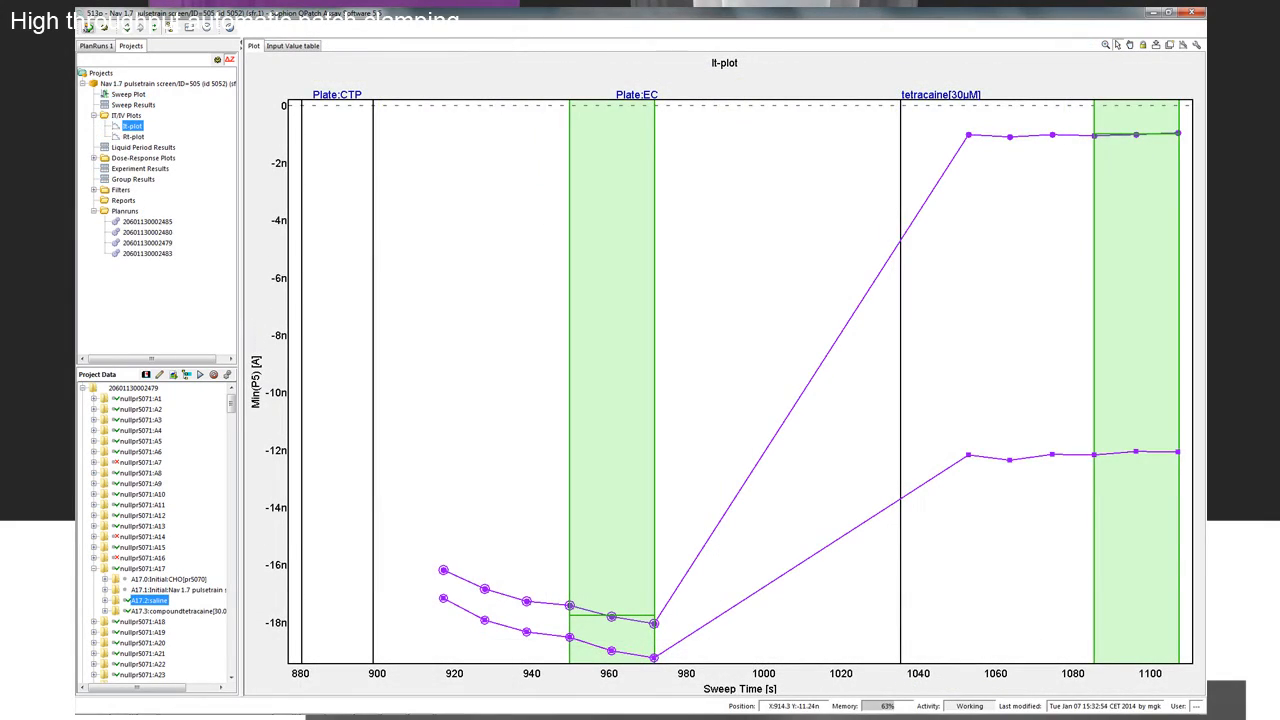